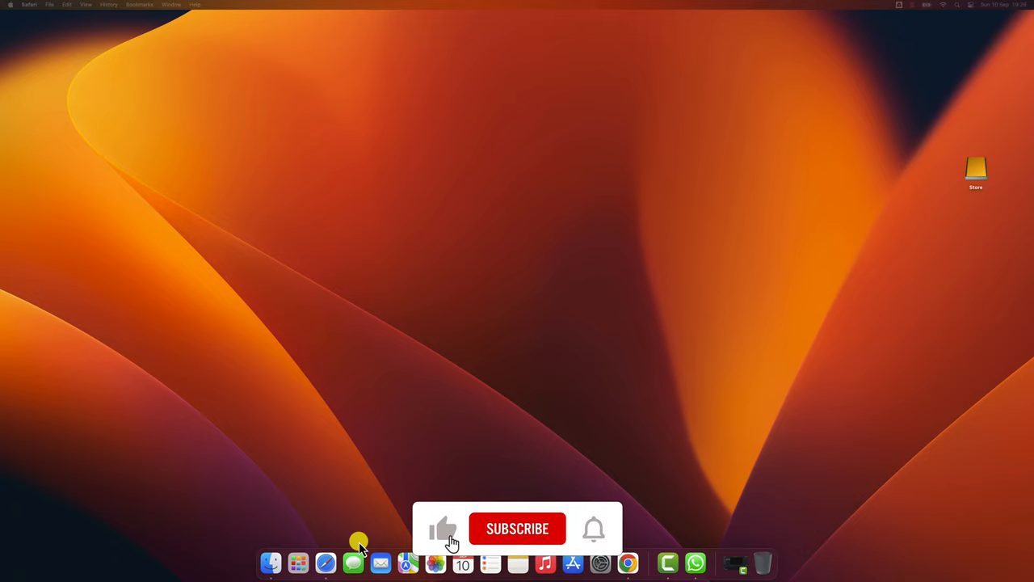
Step: Go from the Duolingo profile section to the account settings page with the profile picture option
{"action": "left_click", "coordinate": [517, 528]}
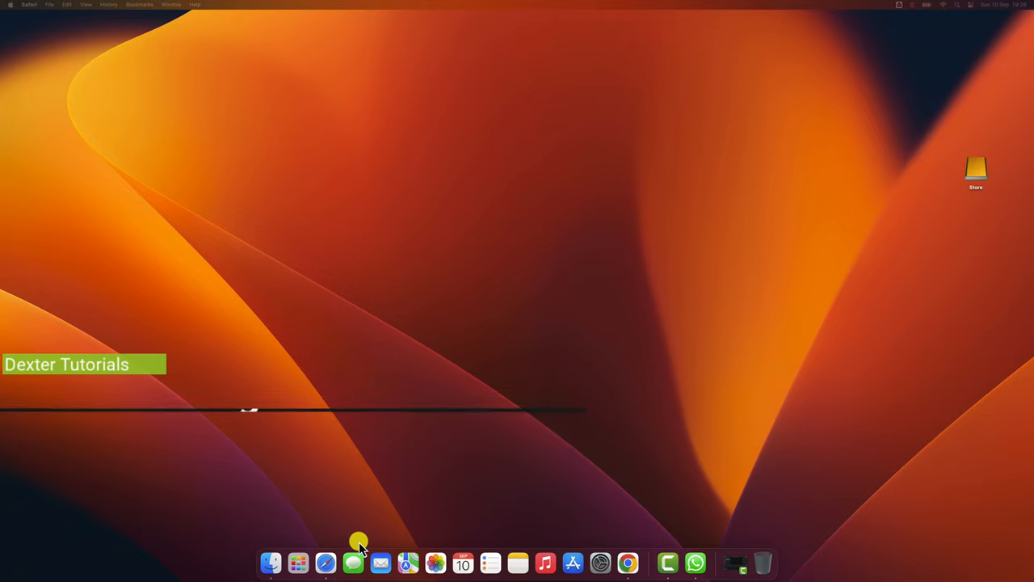
{"action": "left_click", "coordinate": [340, 566]}
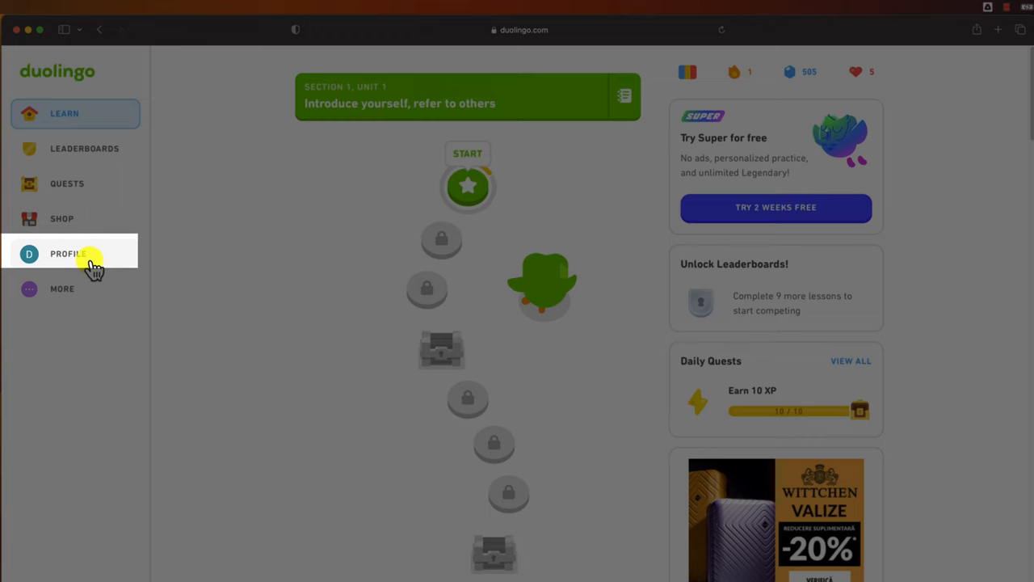
{"action": "left_click", "coordinate": [69, 254]}
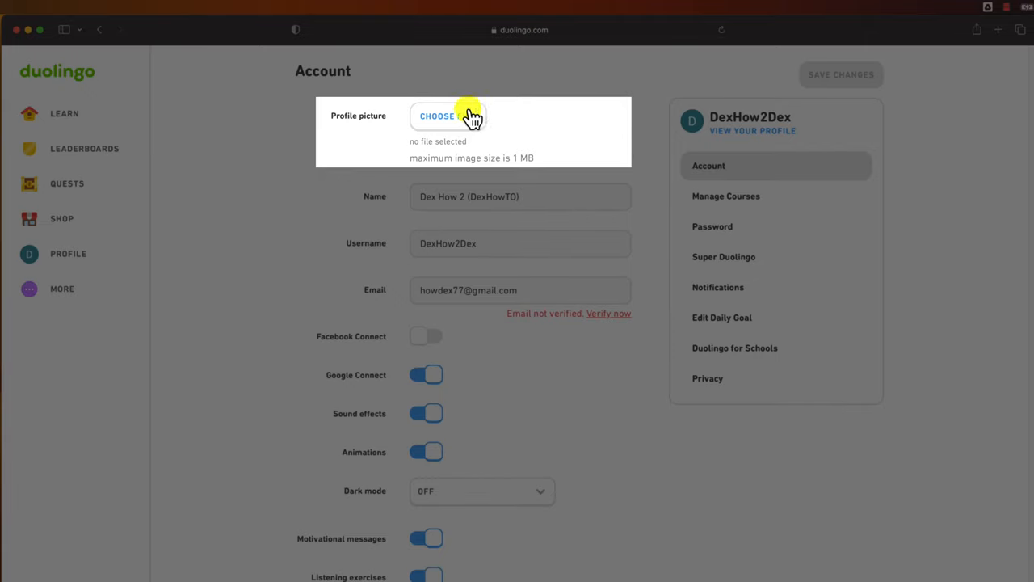
Step: Attach Free-Creative-YouTube-Banner-Template-2048x1152.jpg from Downloads as the profile picture
{"action": "left_click", "coordinate": [447, 115]}
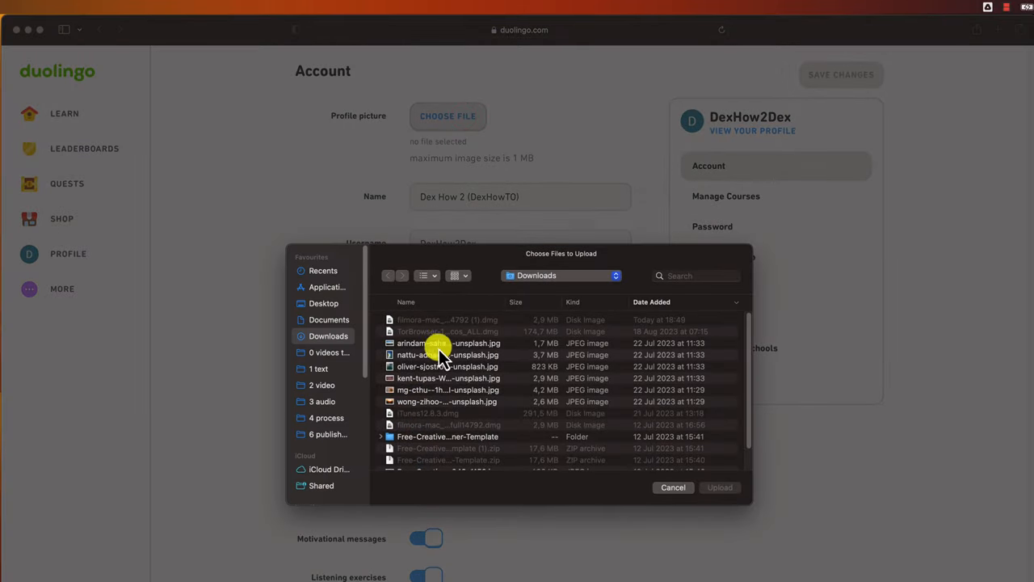
{"action": "scroll", "scroll_direction": "down", "scroll_amount": 3}
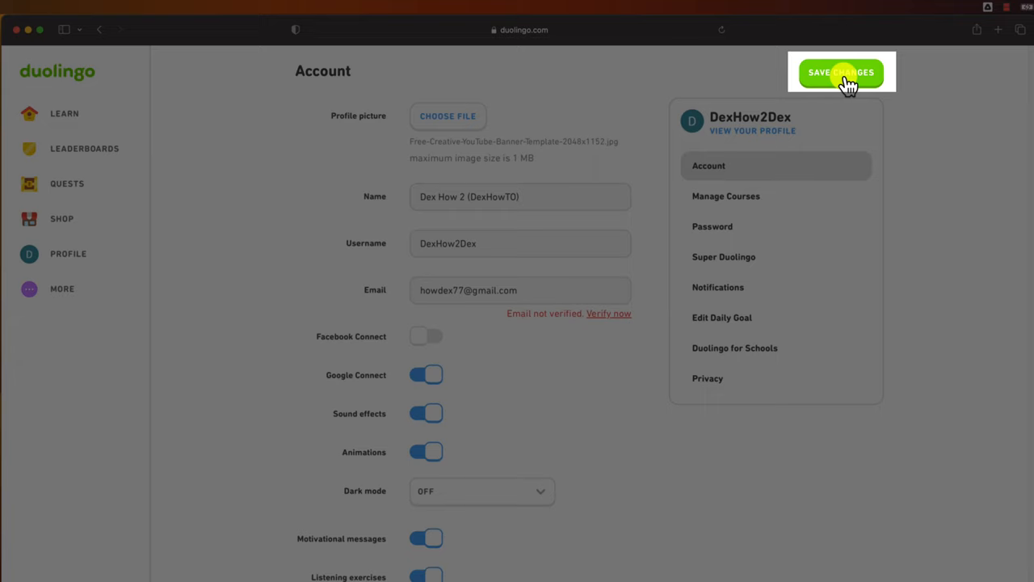
Step: Save the uploaded profile picture and view the updated Duolingo profile
{"action": "left_click", "coordinate": [842, 72]}
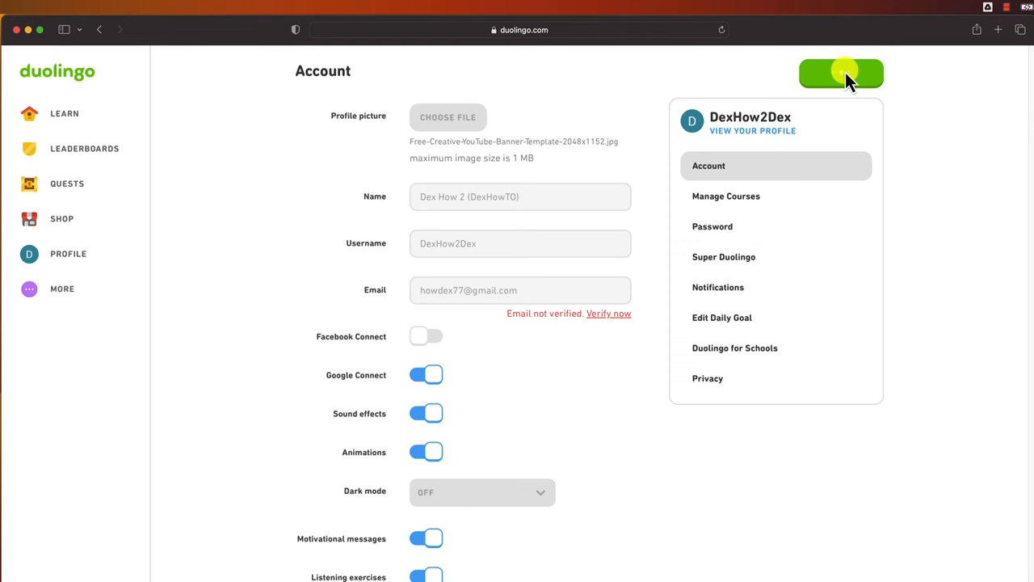
{"action": "left_click", "coordinate": [839, 73]}
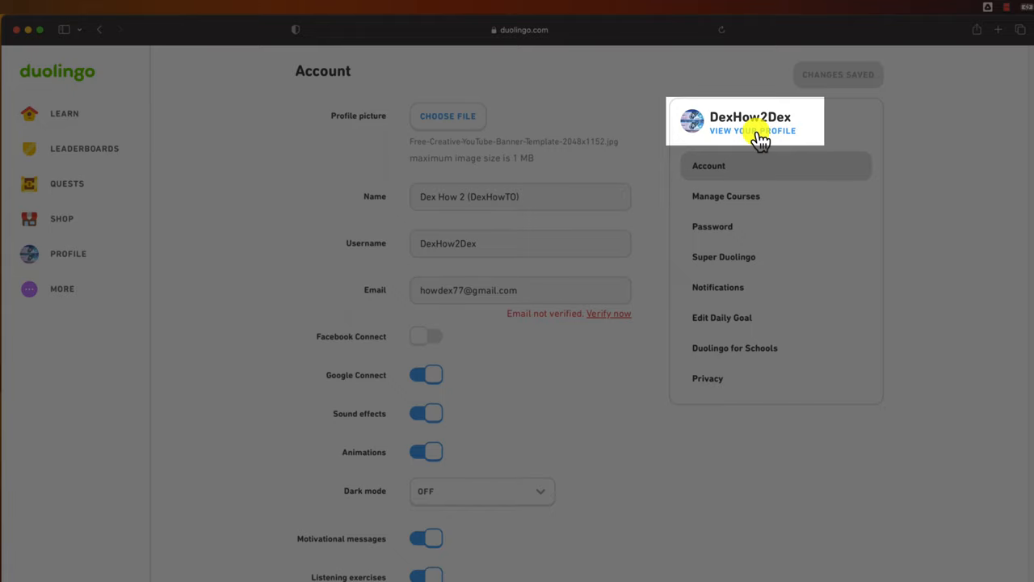
{"action": "left_click", "coordinate": [752, 131]}
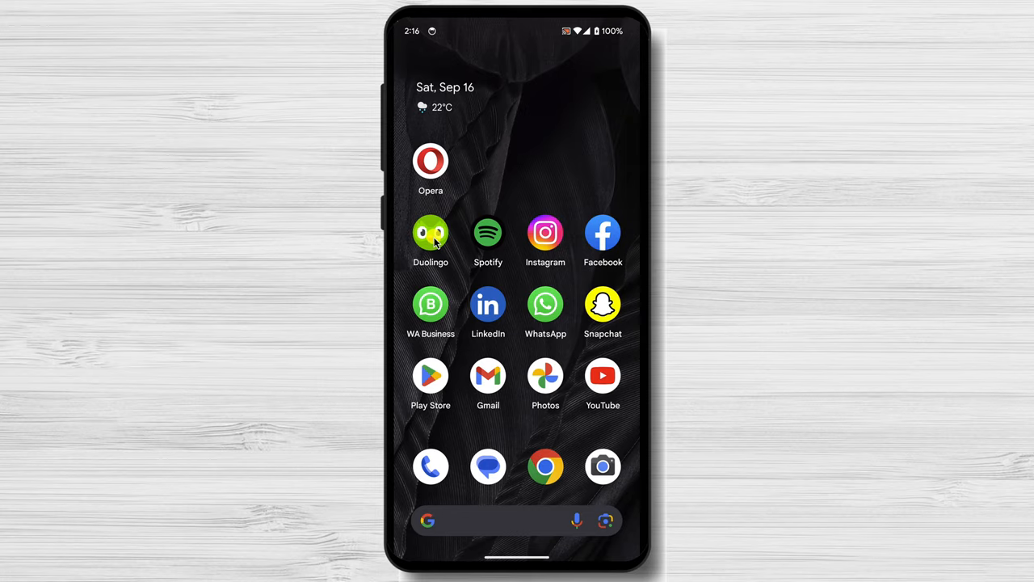
Step: Launch the Android Duolingo app and reach the avatar editor through profile settings
{"action": "left_click", "coordinate": [430, 233]}
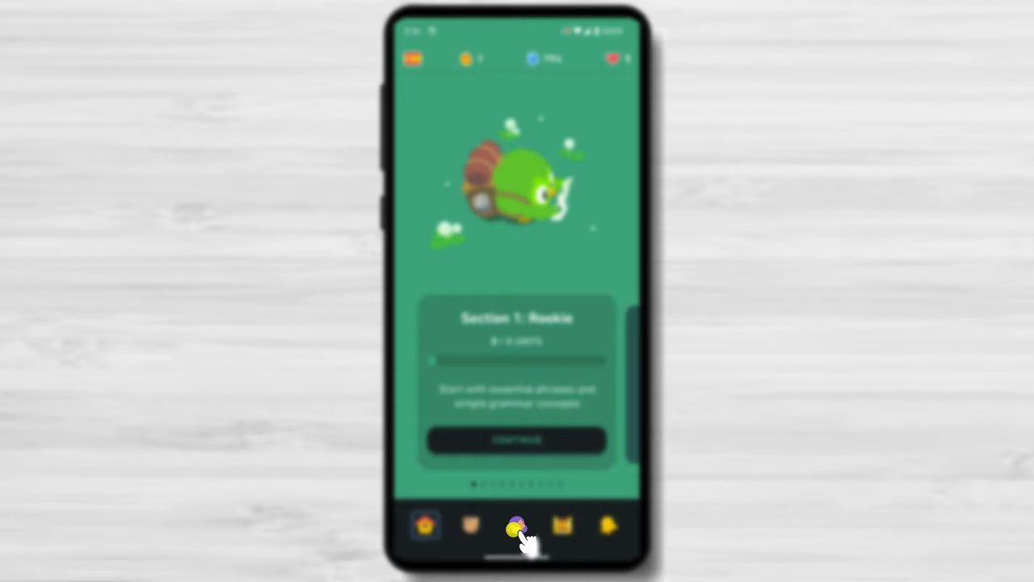
{"action": "left_click", "coordinate": [516, 527]}
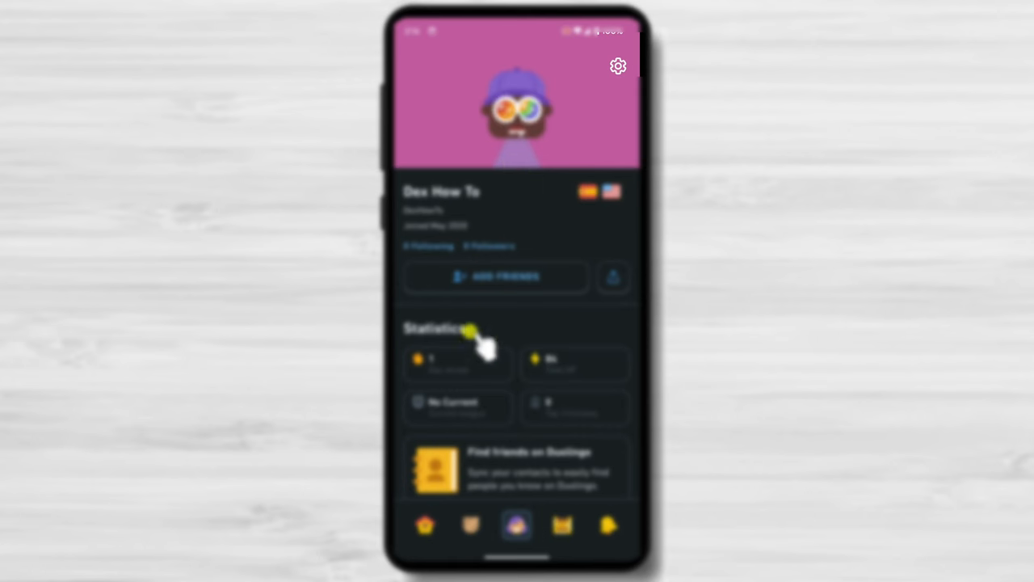
{"action": "left_click", "coordinate": [617, 66]}
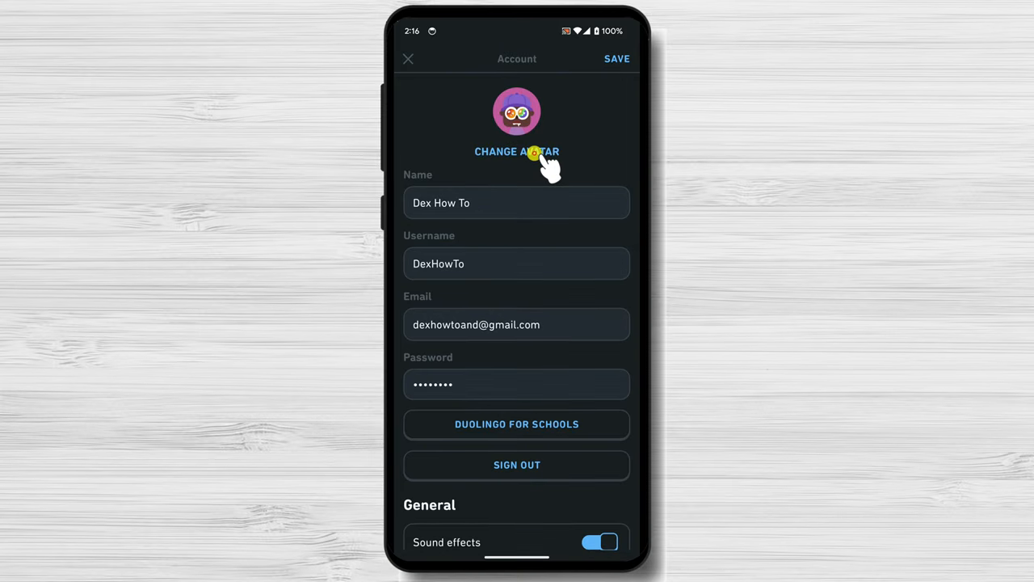
{"action": "left_click", "coordinate": [516, 152]}
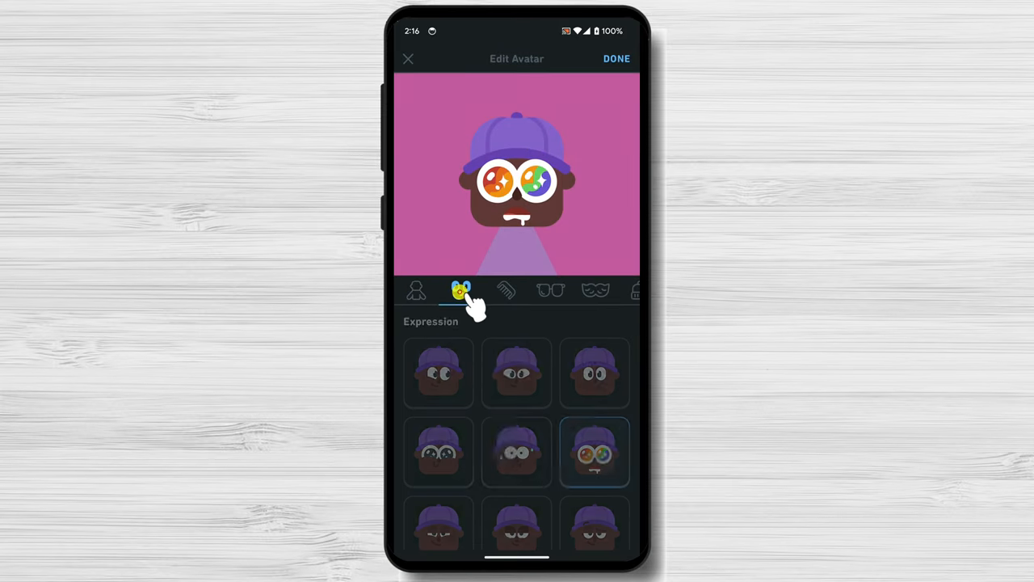
Step: Give the avatar relaxed half-closed eyes, a slimmer body shape and a lighter skin tone
{"action": "left_click", "coordinate": [515, 374]}
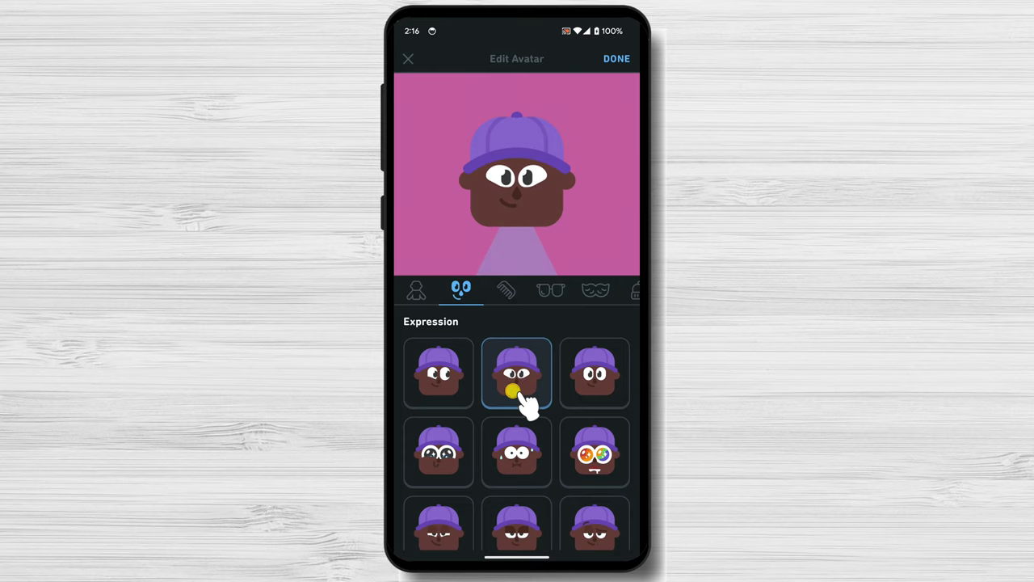
{"action": "left_click", "coordinate": [516, 537]}
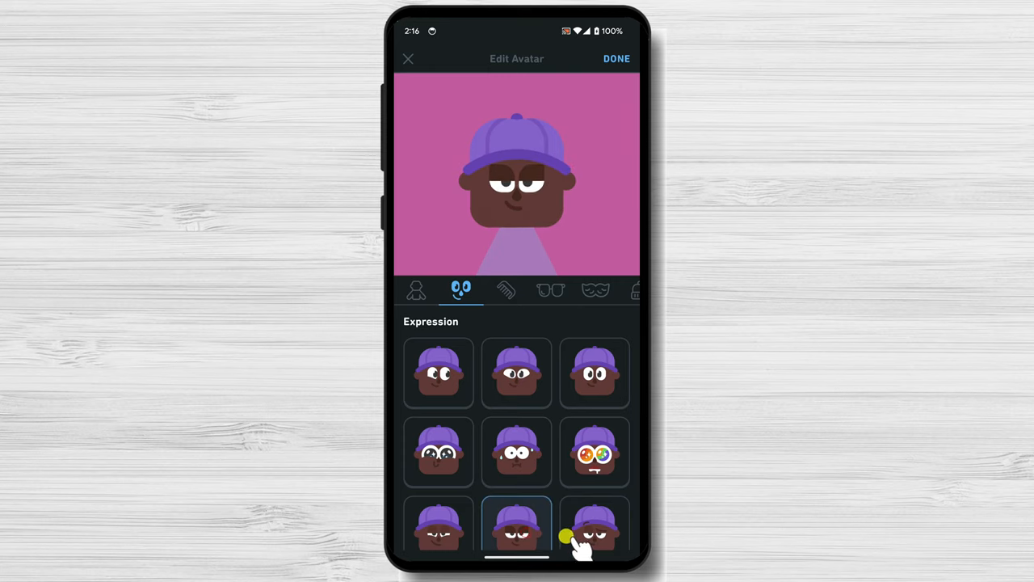
{"action": "left_click", "coordinate": [416, 291]}
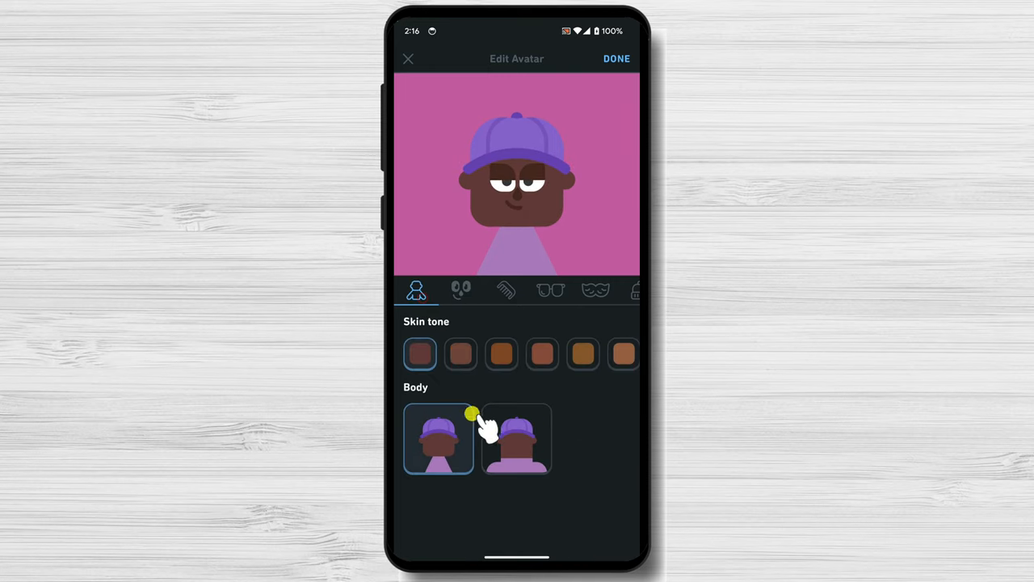
{"action": "left_click", "coordinate": [439, 437]}
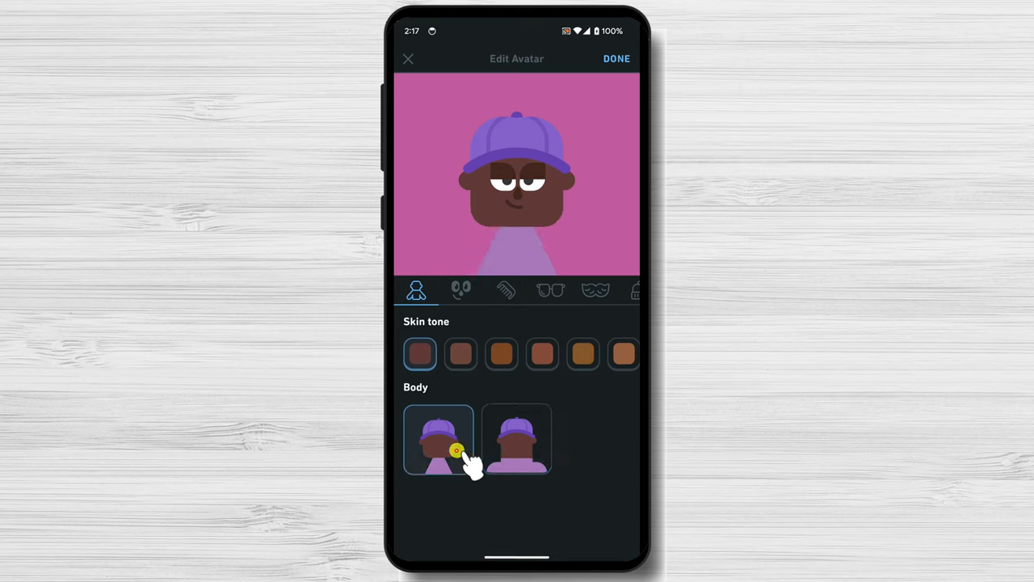
{"action": "left_click", "coordinate": [623, 354]}
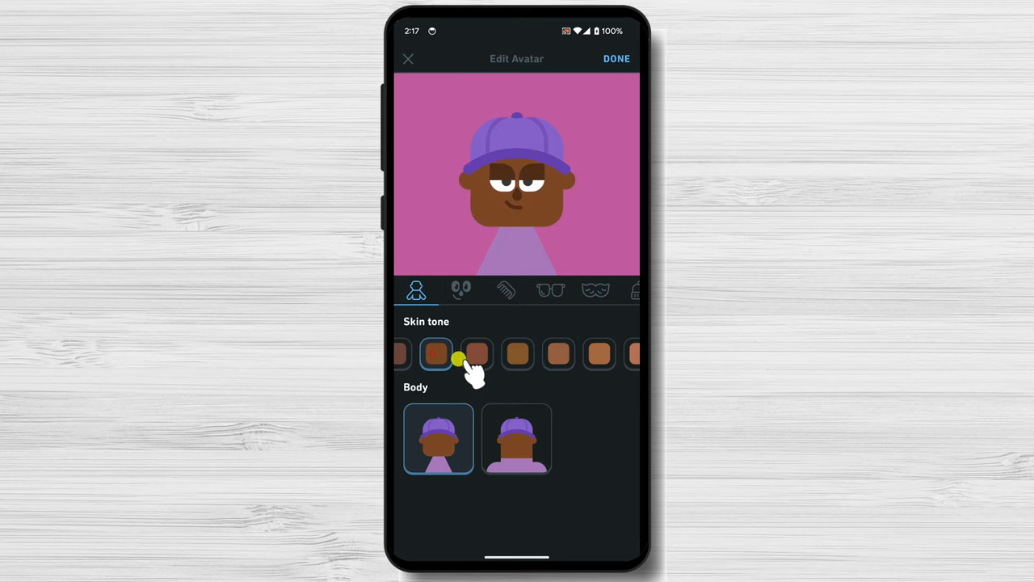
{"action": "left_click", "coordinate": [505, 291]}
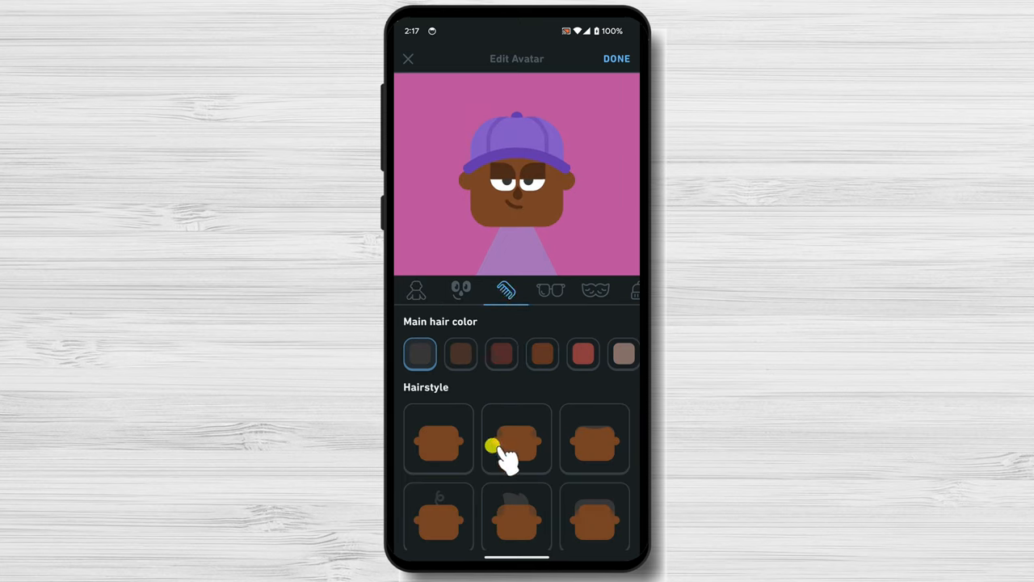
Step: Switch the avatar to a different hairstyle and a skeptical, narrow-eyed expression
{"action": "left_click", "coordinate": [605, 531]}
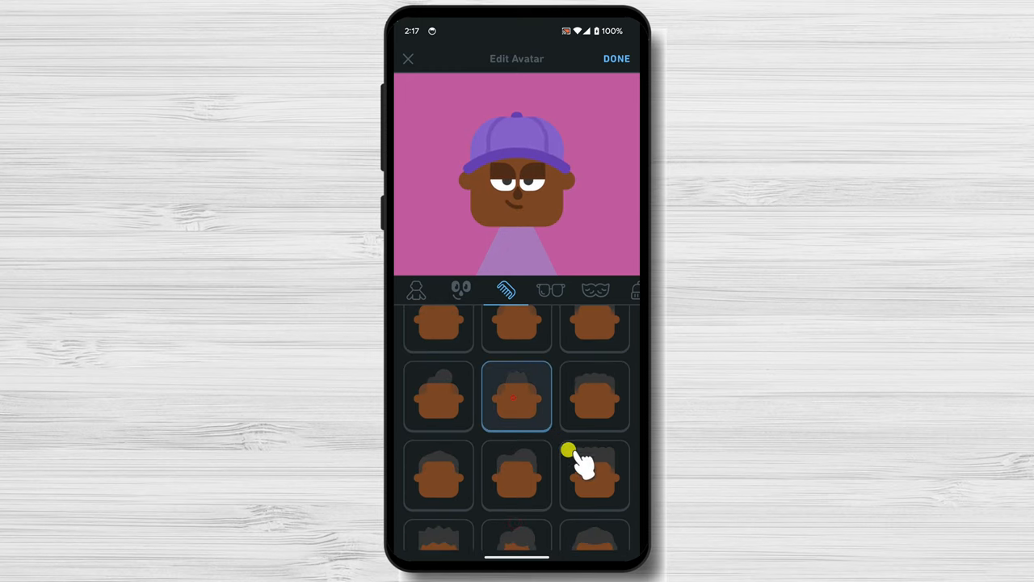
{"action": "left_click", "coordinate": [460, 291]}
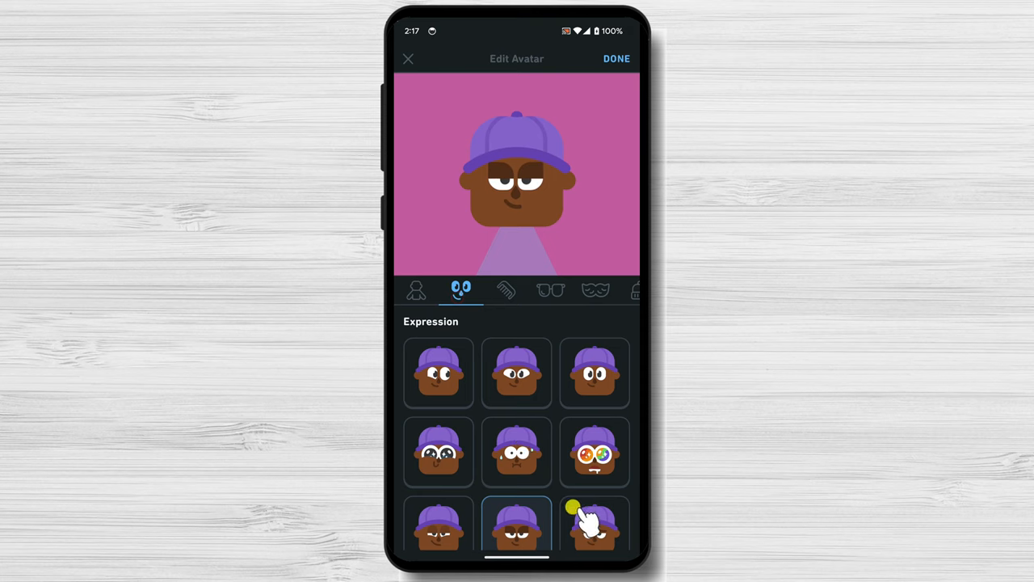
{"action": "scroll", "scroll_direction": "down", "scroll_amount": 3}
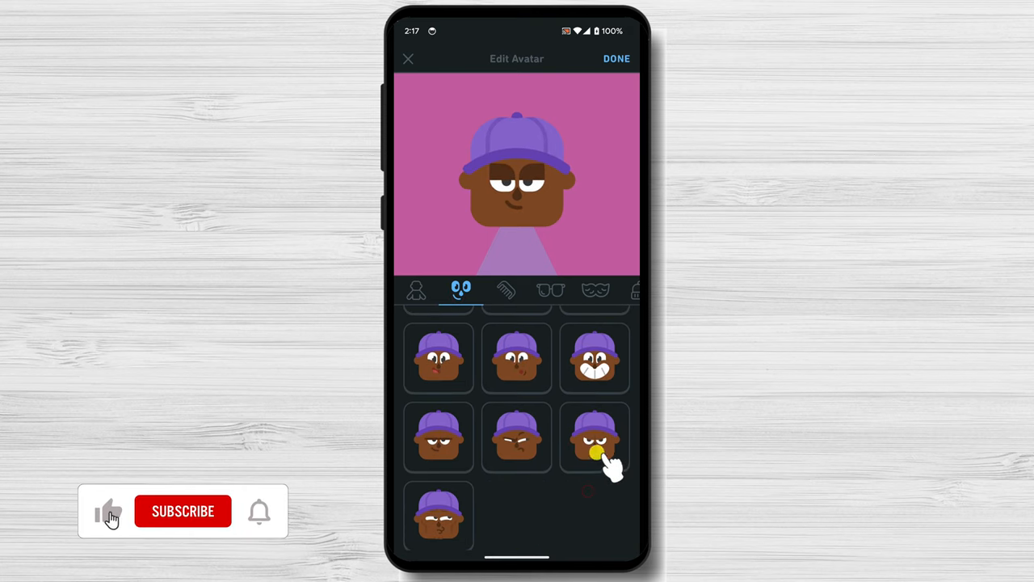
{"action": "left_click", "coordinate": [439, 437]}
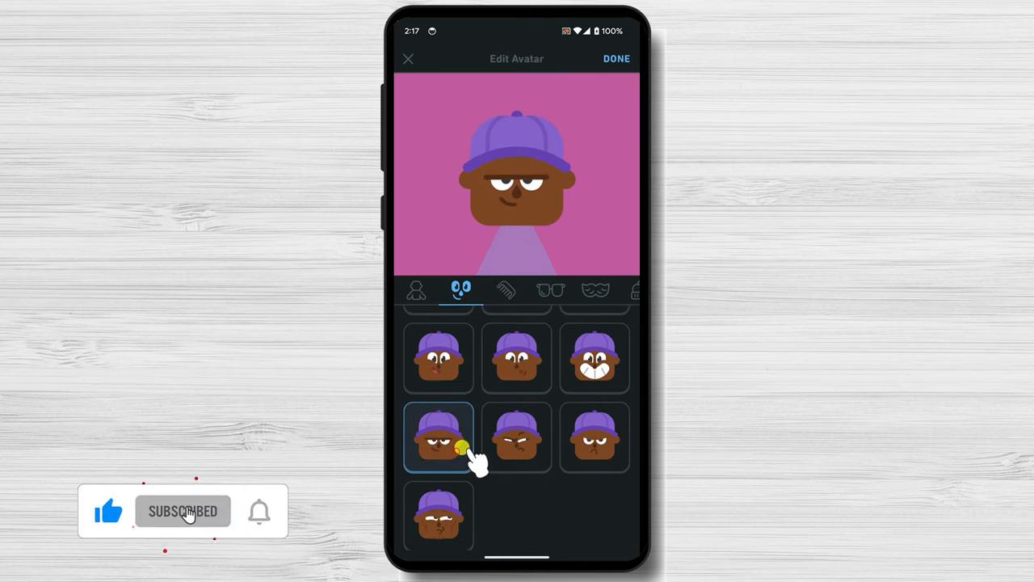